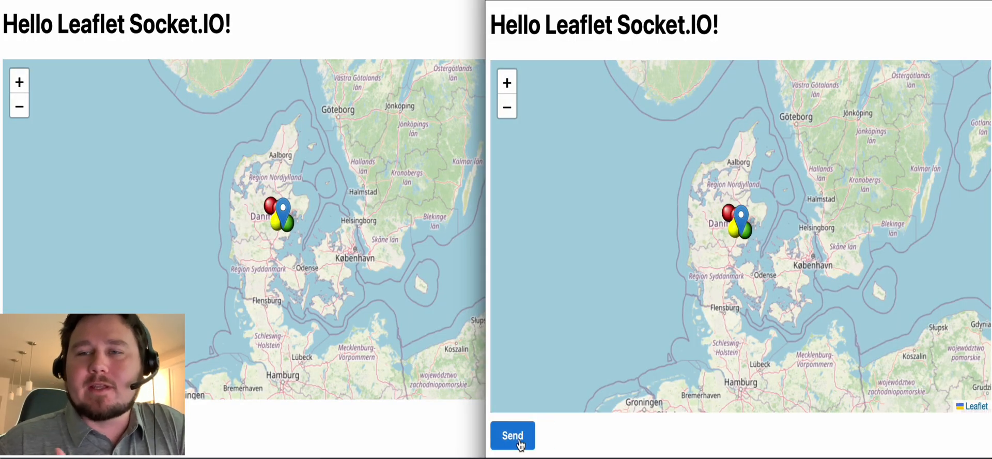
Step: Send a new batch of coloured markers from the right window so both Denmark maps show them
{"action": "left_click", "coordinate": [513, 436]}
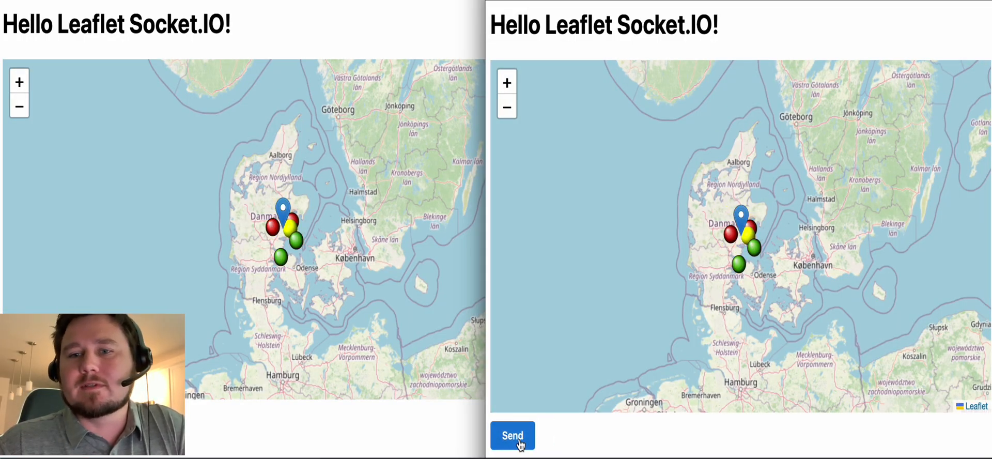